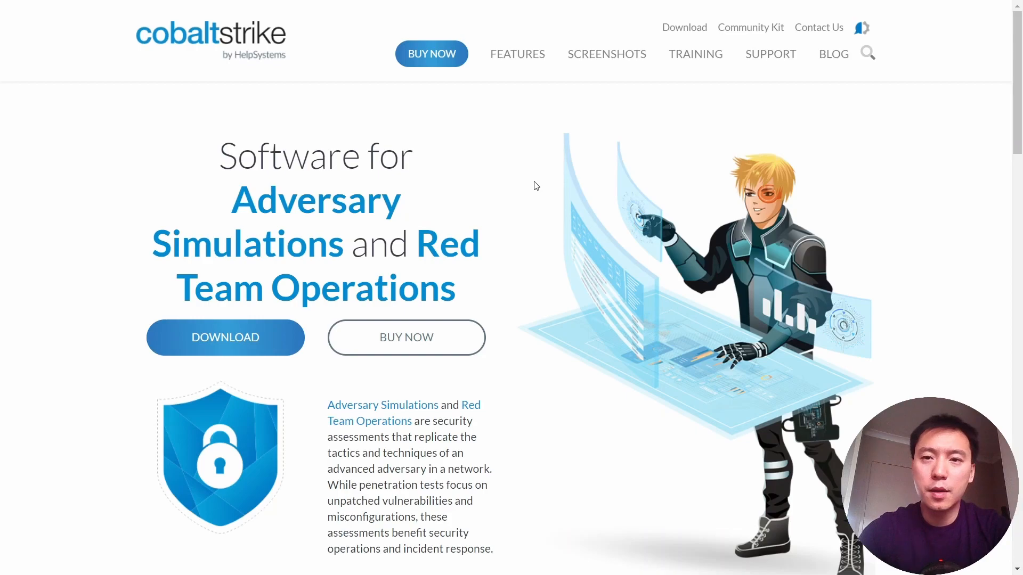
{"action": "mouse_move", "coordinate": [648, 95]}
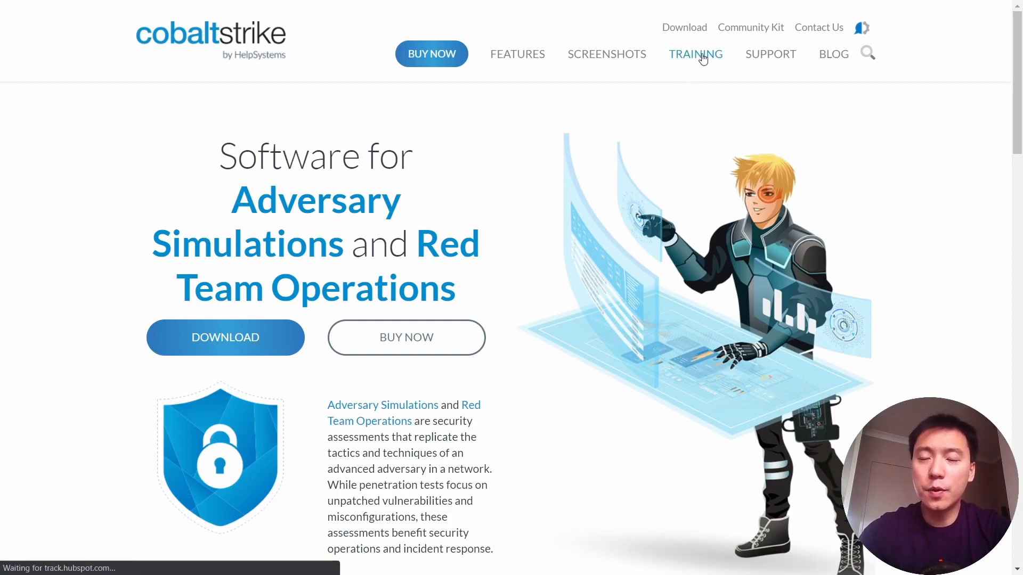
{"action": "mouse_move", "coordinate": [590, 188]}
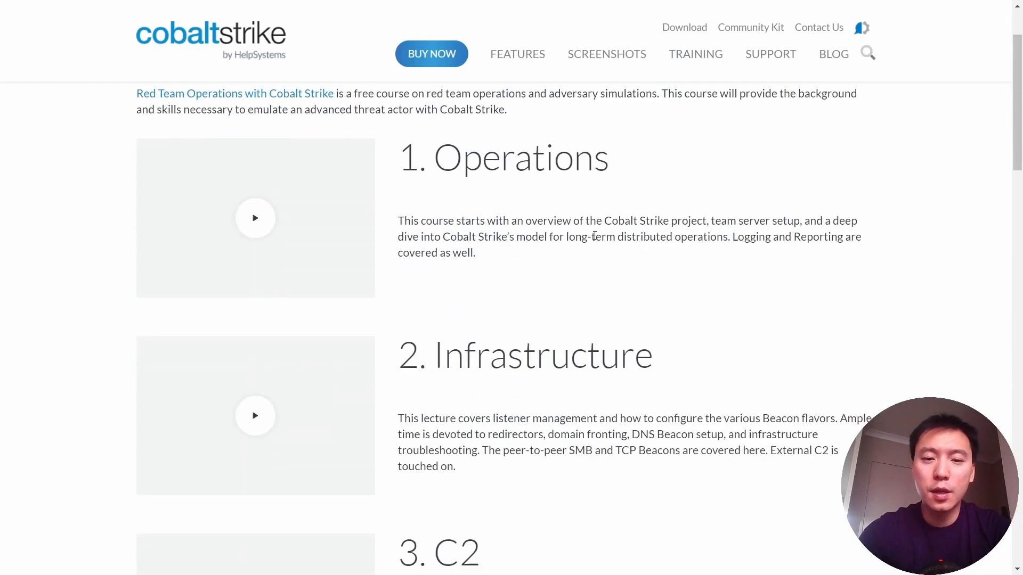
Scroll up and down through the nine Red Team Operations with Cobalt Strike lecture videos.
{"action": "scroll", "scroll_direction": "down", "scroll_amount": 3}
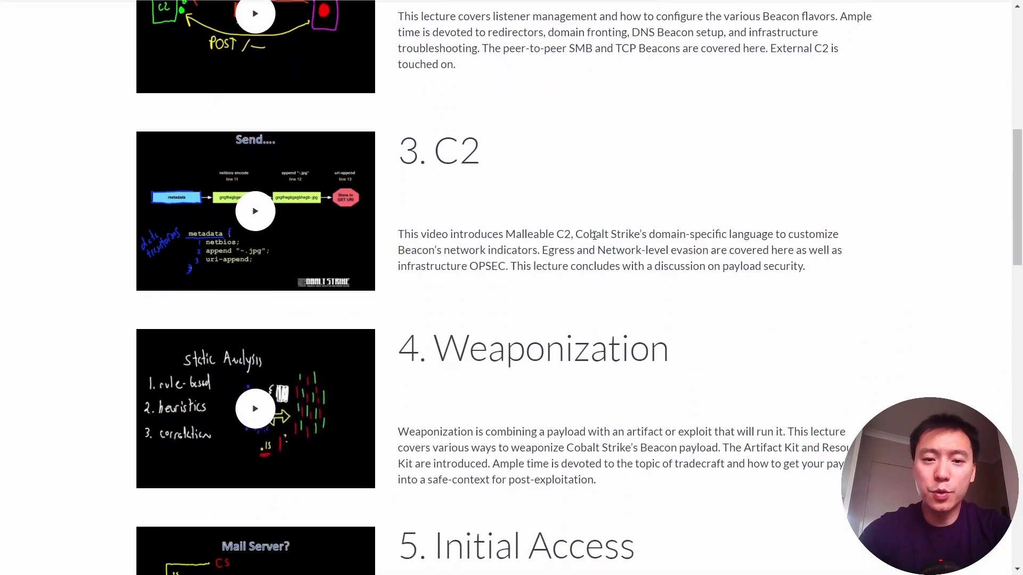
{"action": "scroll", "scroll_direction": "down", "scroll_amount": 3}
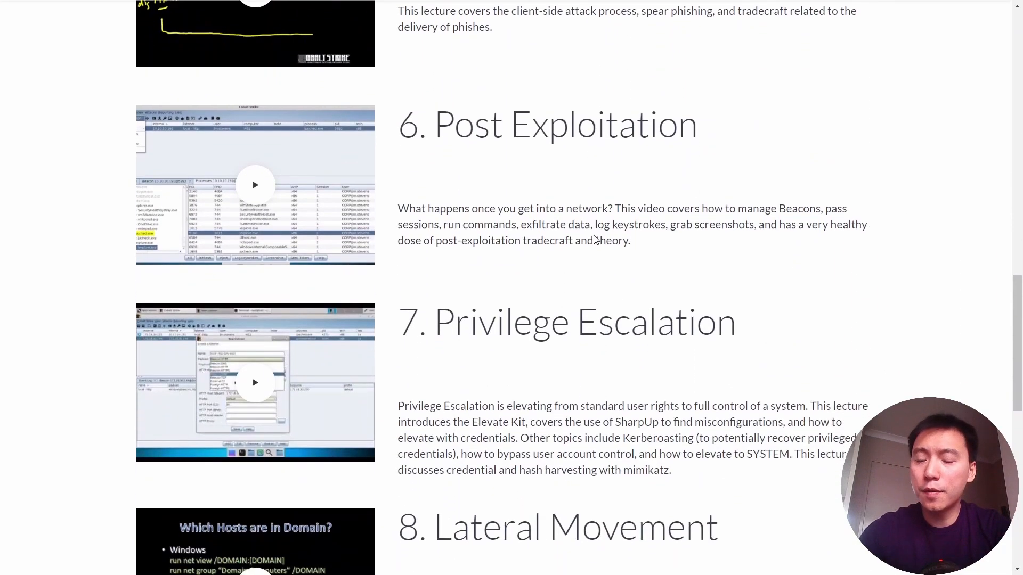
{"action": "scroll", "scroll_direction": "down", "scroll_amount": 3}
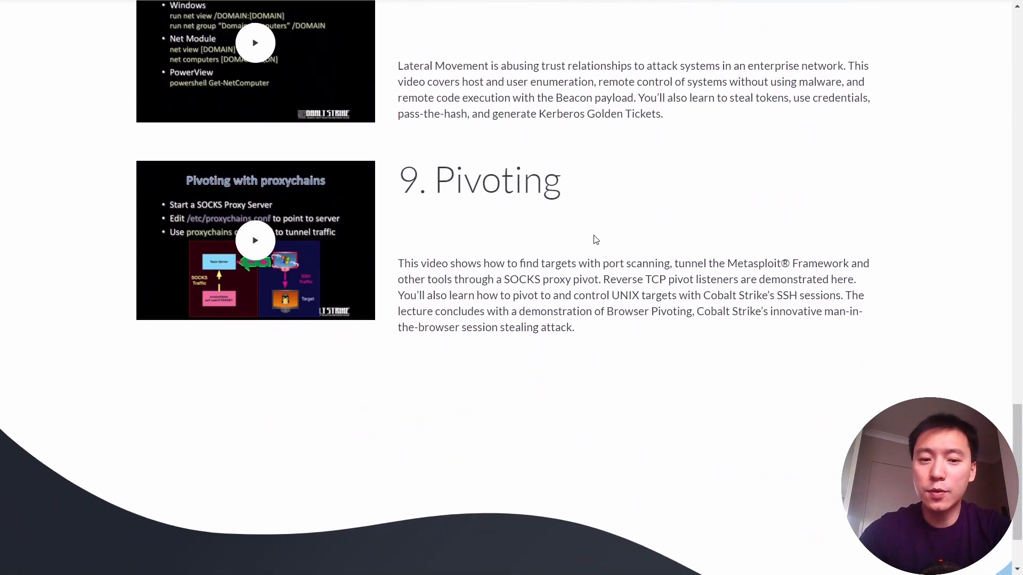
{"action": "scroll", "scroll_direction": "up", "scroll_amount": 3}
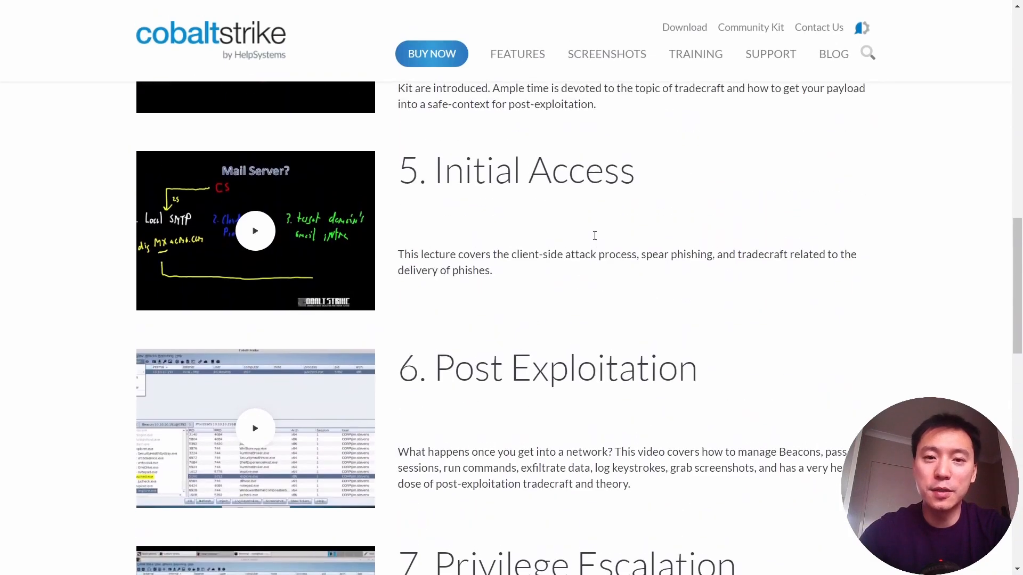
{"action": "scroll", "scroll_direction": "up", "scroll_amount": 3}
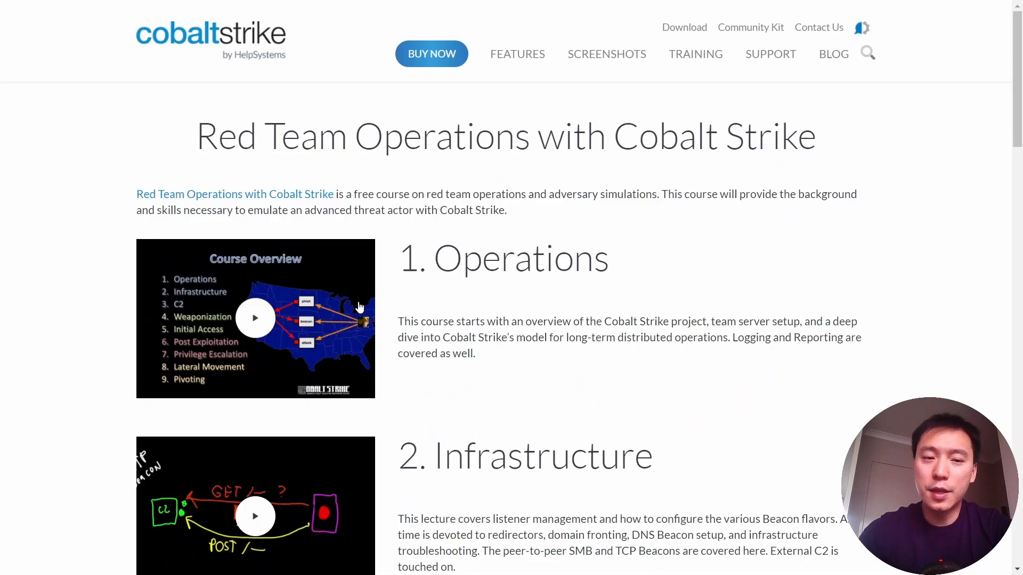
{"action": "mouse_move", "coordinate": [442, 303]}
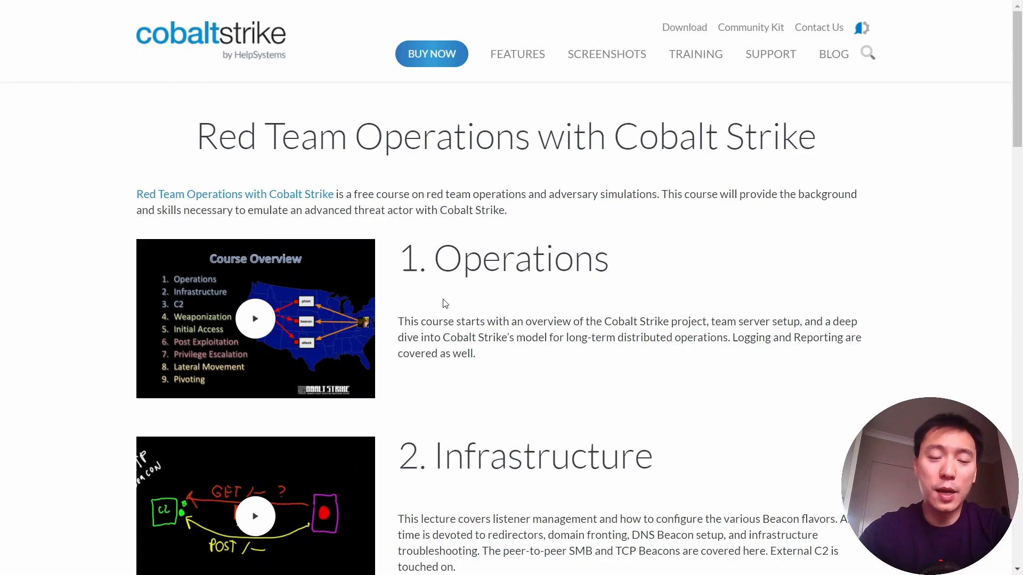
{"action": "scroll", "scroll_direction": "down", "scroll_amount": 3}
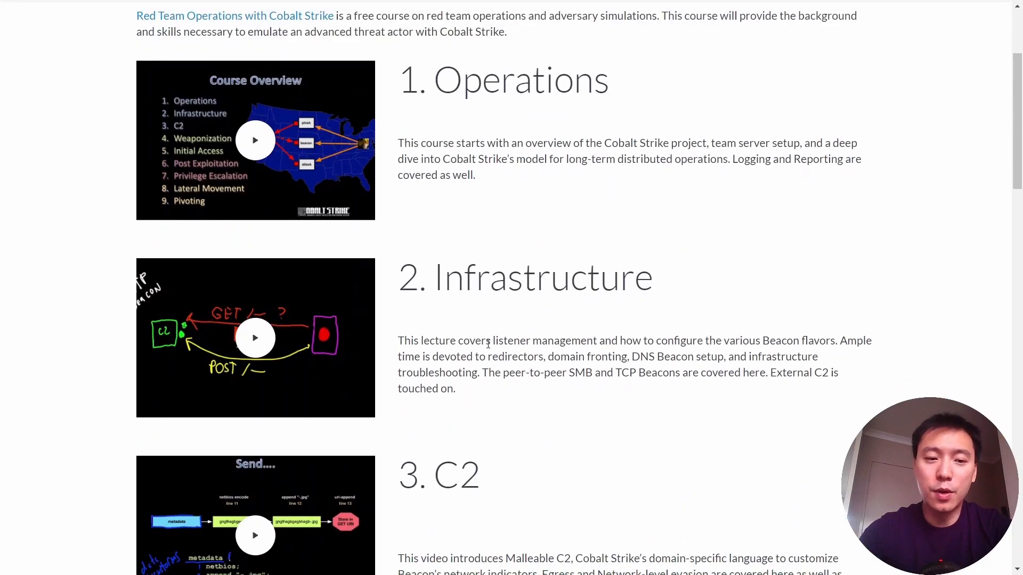
{"action": "scroll", "scroll_direction": "down", "scroll_amount": 3}
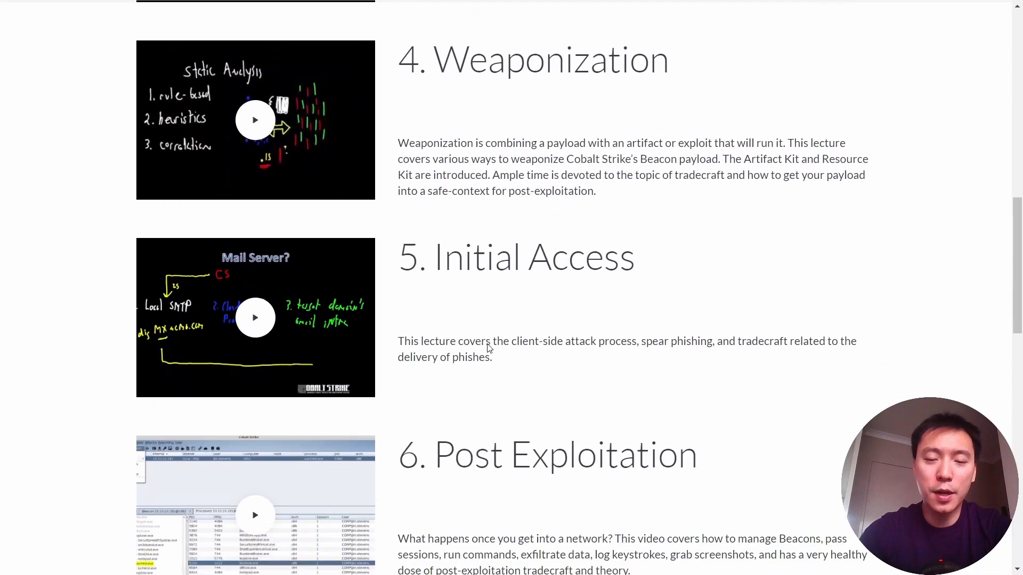
{"action": "scroll", "scroll_direction": "up", "scroll_amount": 3}
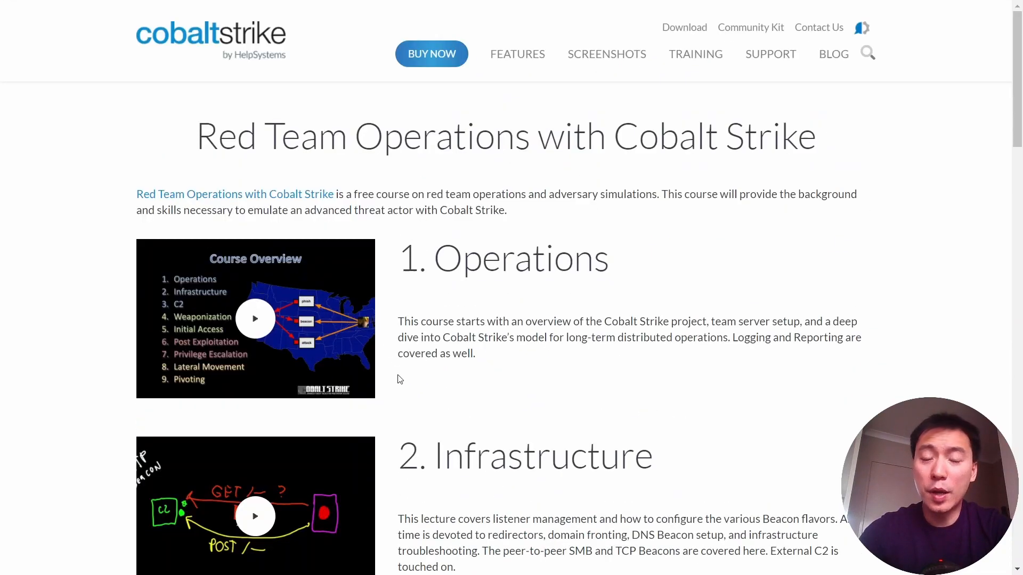
{"action": "mouse_move", "coordinate": [172, 344]}
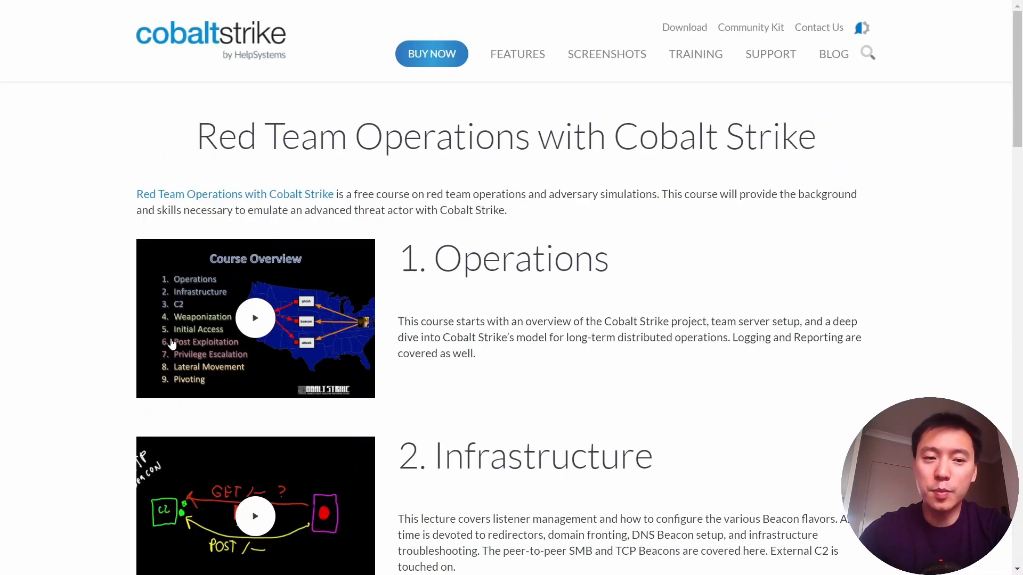
{"action": "scroll", "scroll_direction": "down", "scroll_amount": 3}
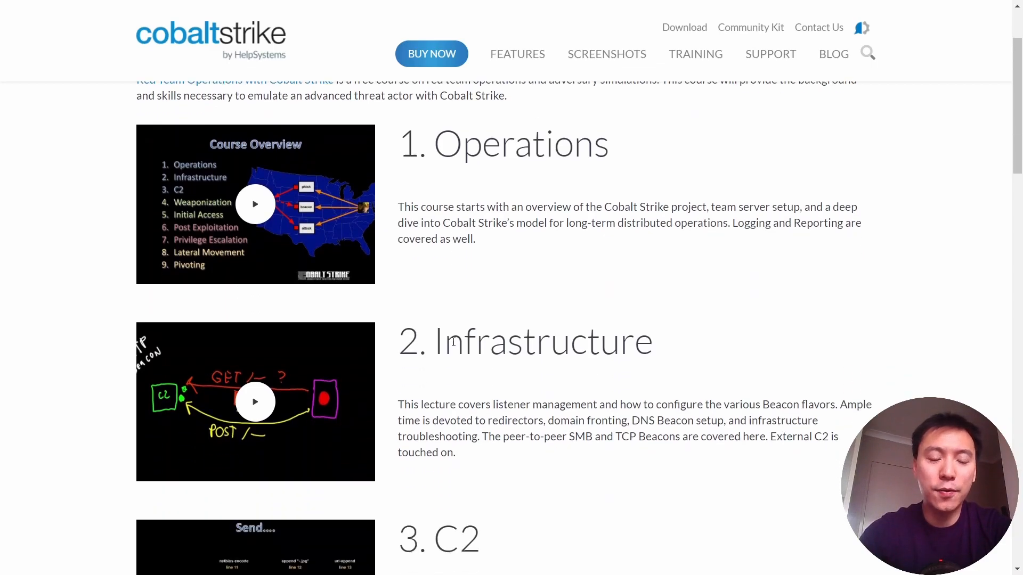
{"action": "scroll", "scroll_direction": "down", "scroll_amount": 3}
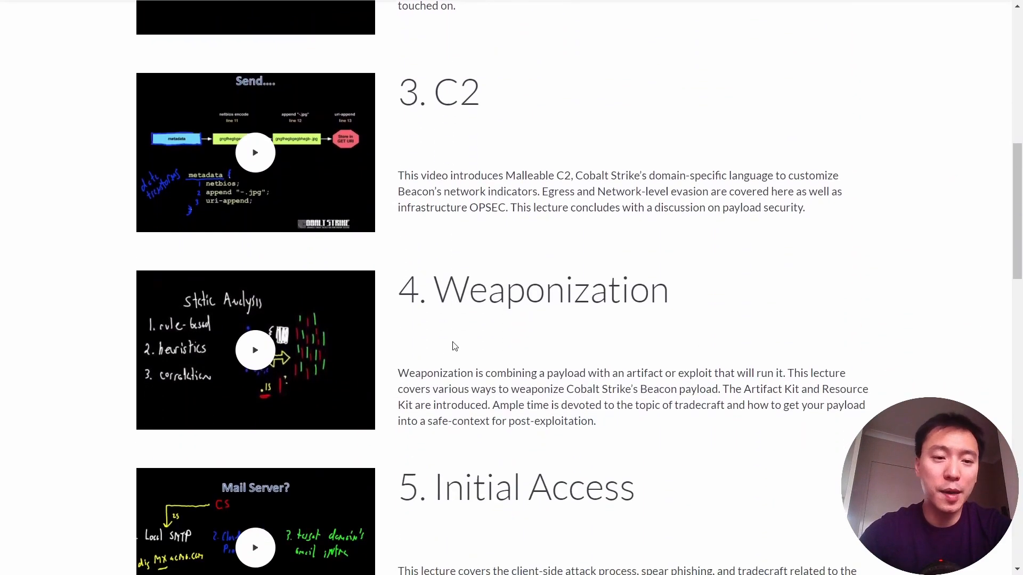
{"action": "scroll", "scroll_direction": "up", "scroll_amount": 3}
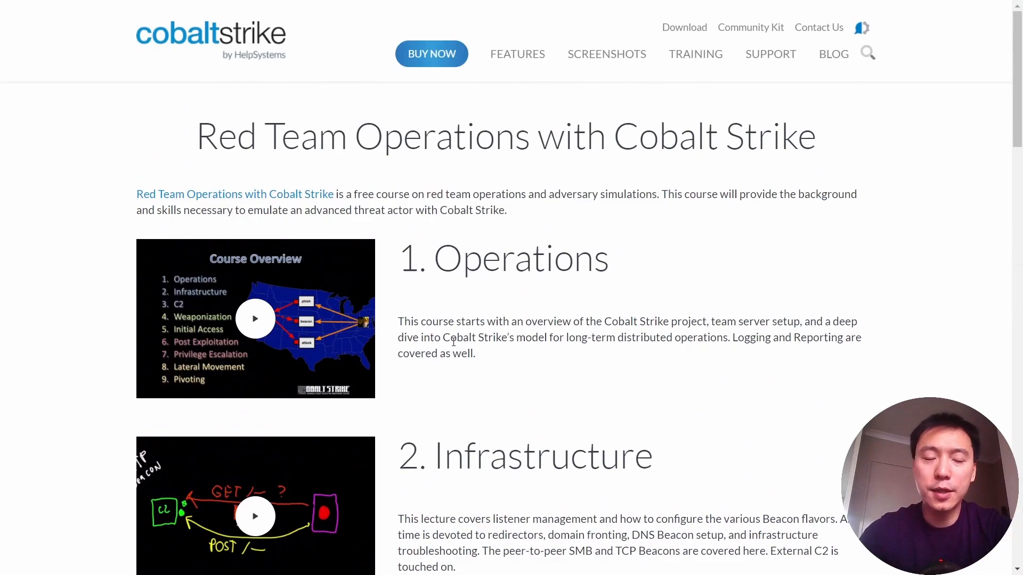
{"action": "double_click", "coordinate": [442, 135]}
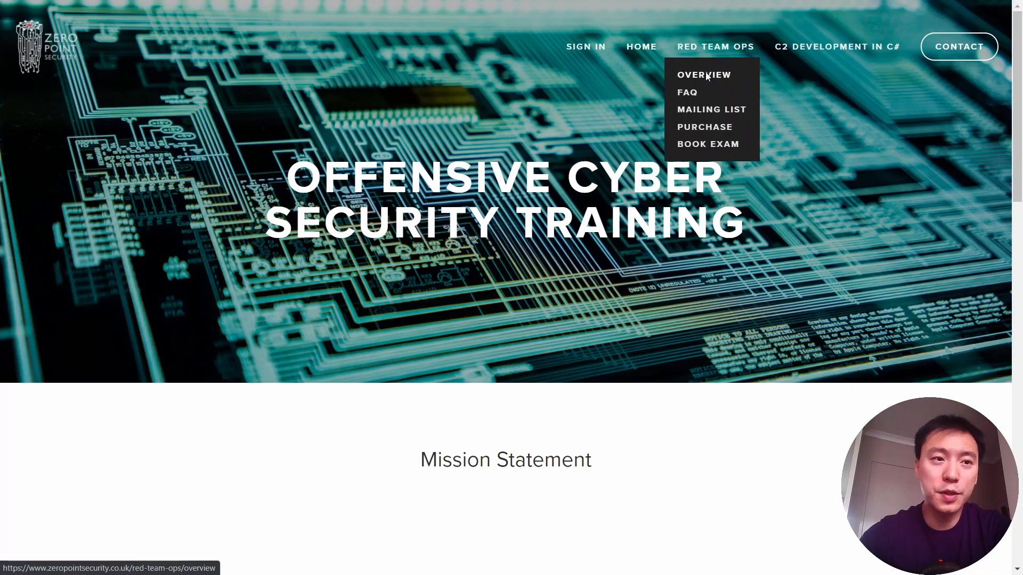
Open Red Team Ops Overview and scroll through Course Syllabus, Certification badge and target audience.
{"action": "left_click", "coordinate": [704, 74]}
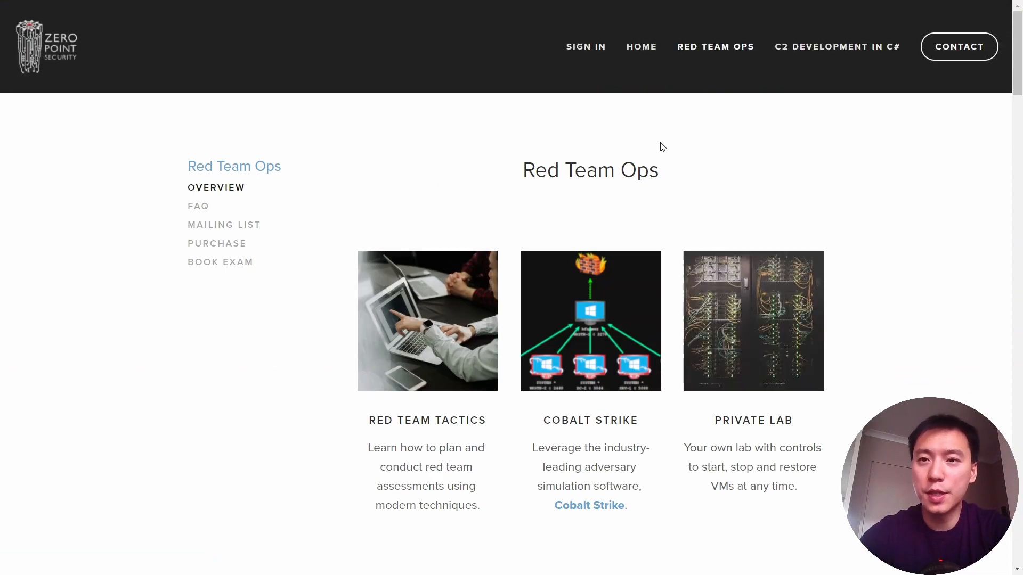
{"action": "mouse_move", "coordinate": [600, 137]}
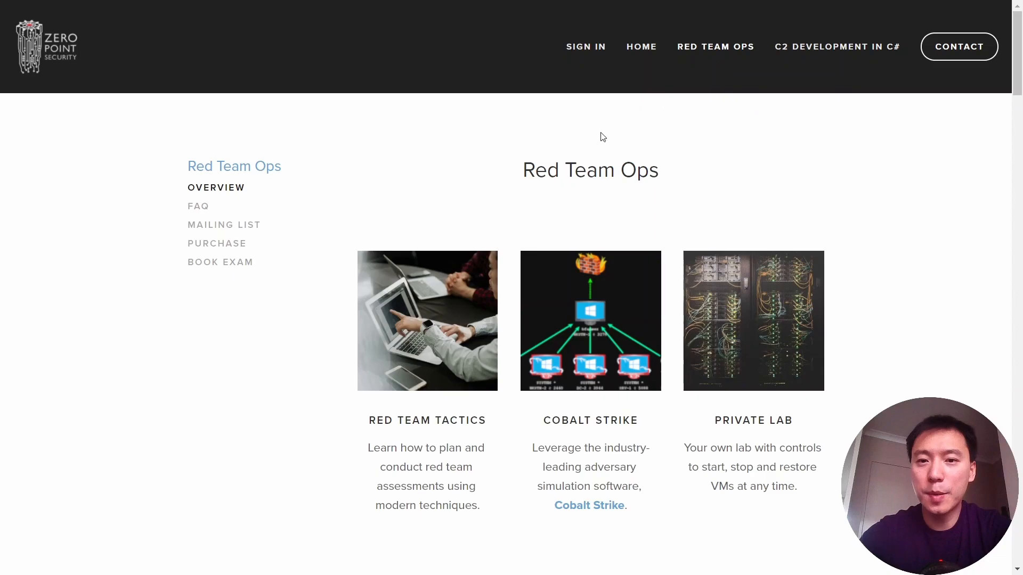
{"action": "scroll", "scroll_direction": "down", "scroll_amount": 3}
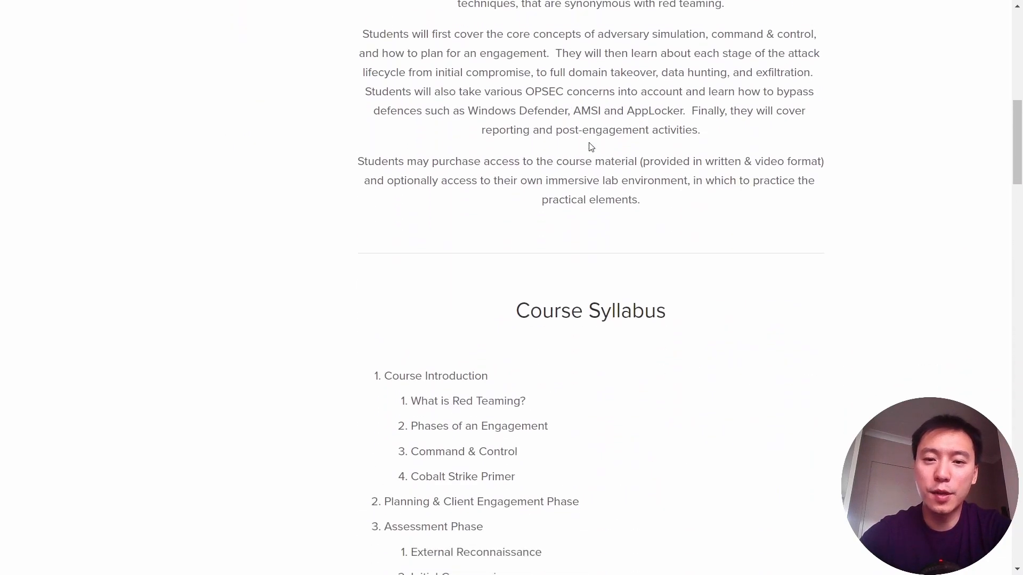
{"action": "scroll", "scroll_direction": "down", "scroll_amount": 3}
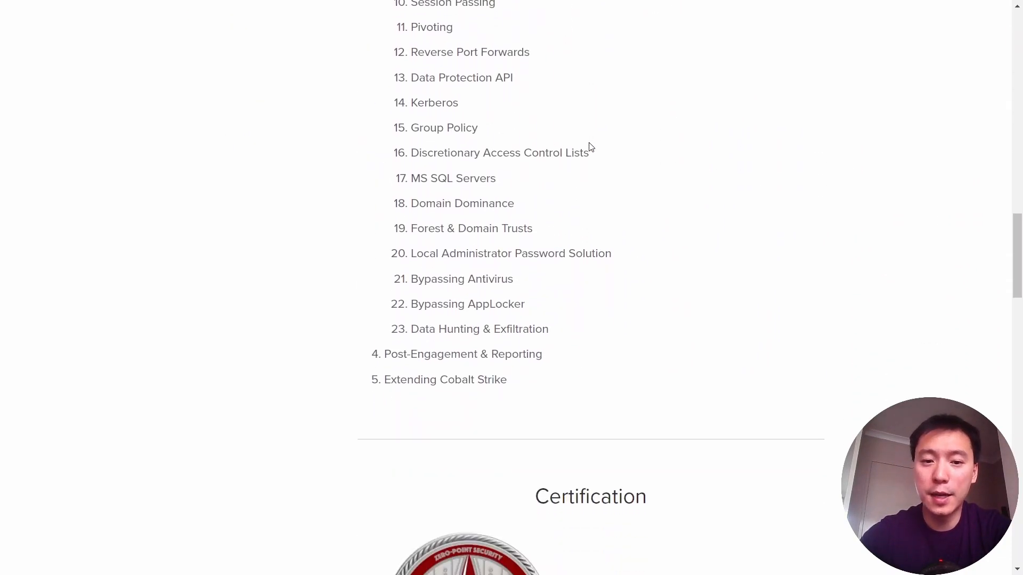
{"action": "scroll", "scroll_direction": "up", "scroll_amount": 3}
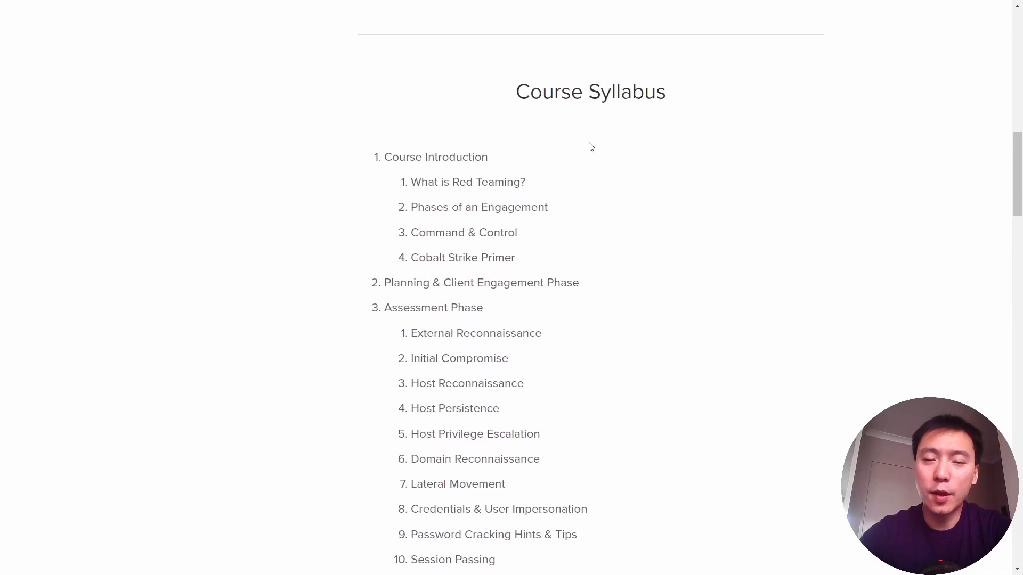
{"action": "scroll", "scroll_direction": "down", "scroll_amount": 3}
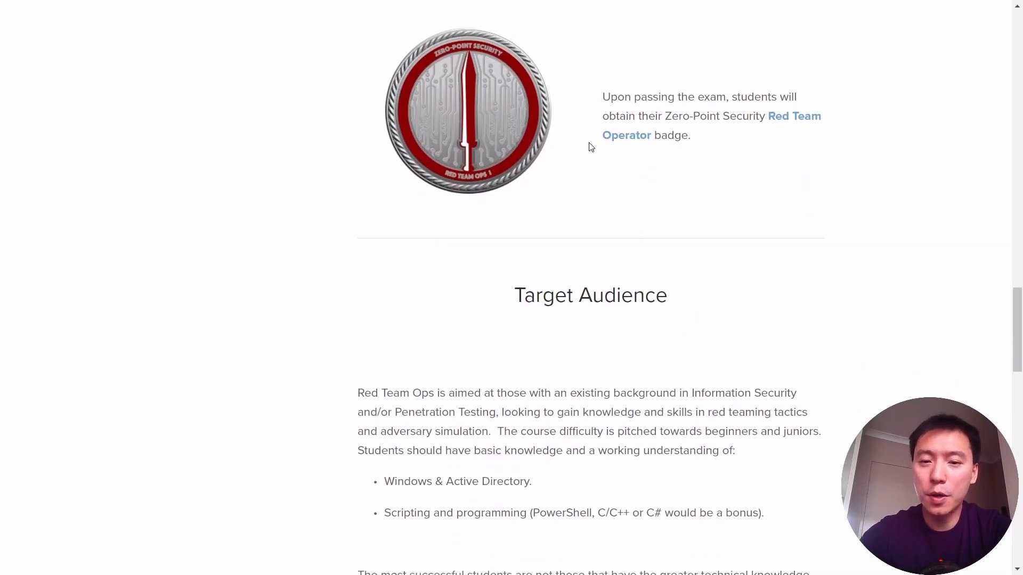
{"action": "scroll", "scroll_direction": "up", "scroll_amount": 3}
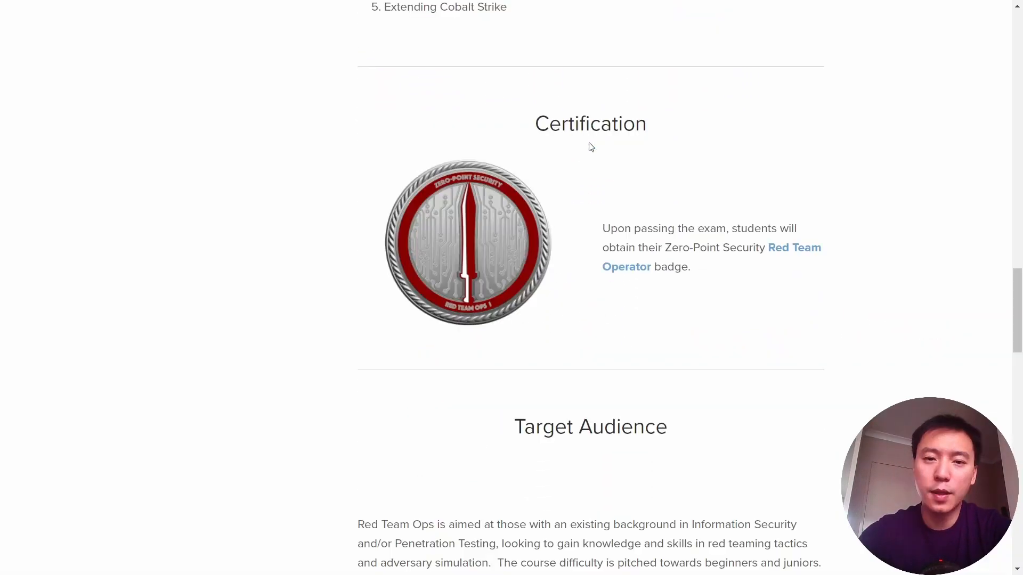